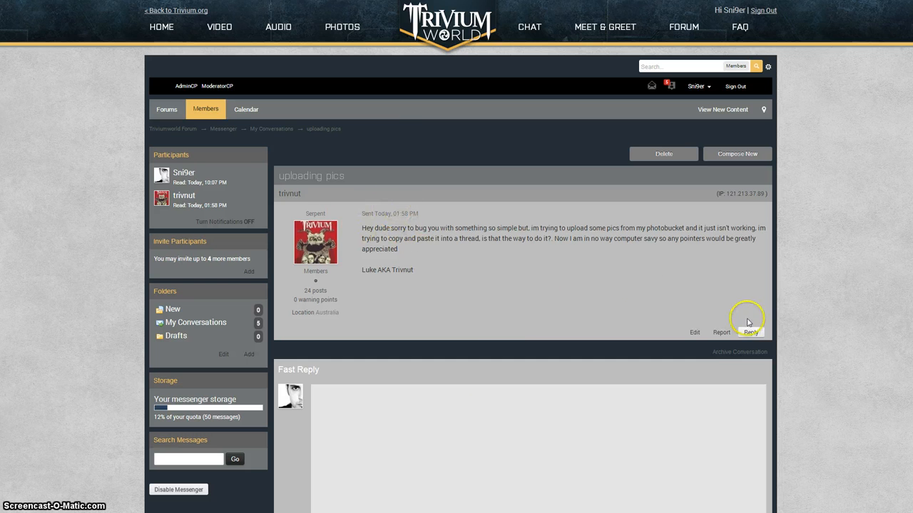
# - Start a reply quoting the original 'uploading pics' message
pyautogui.click(750, 332)
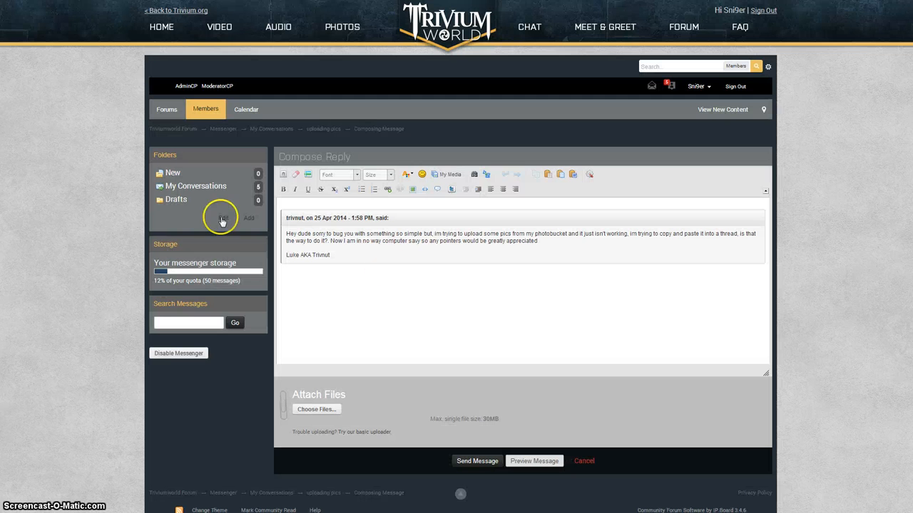
pyautogui.moveTo(439, 315)
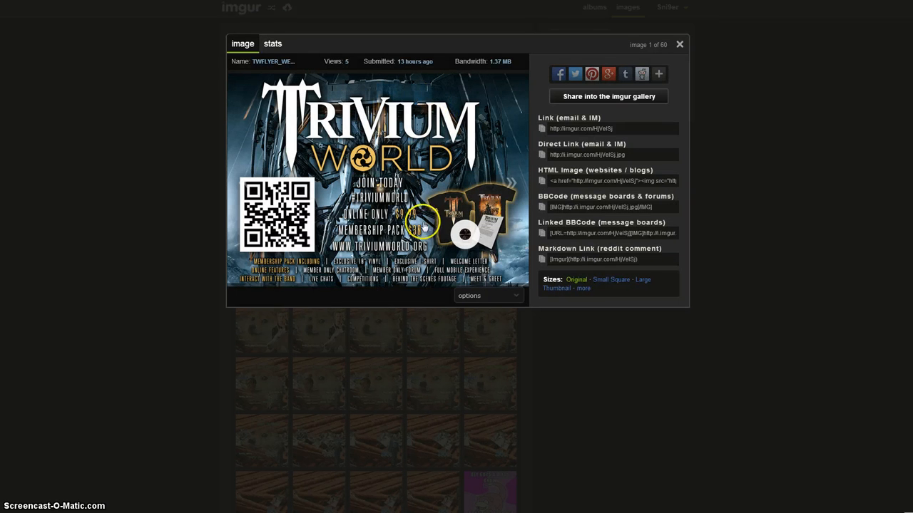
pyautogui.moveTo(653, 125)
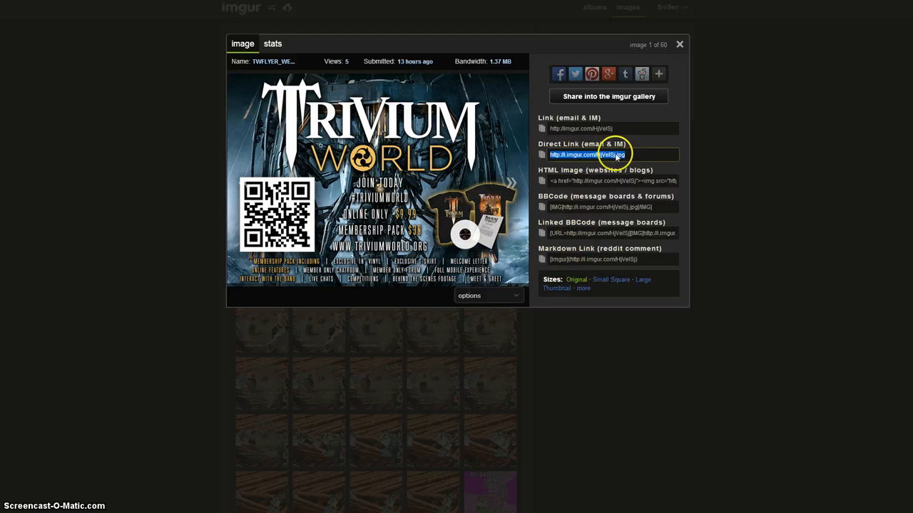
# - Copy the Trivium World image's Direct Link from Imgur's share panel
pyautogui.rightClick(610, 154)
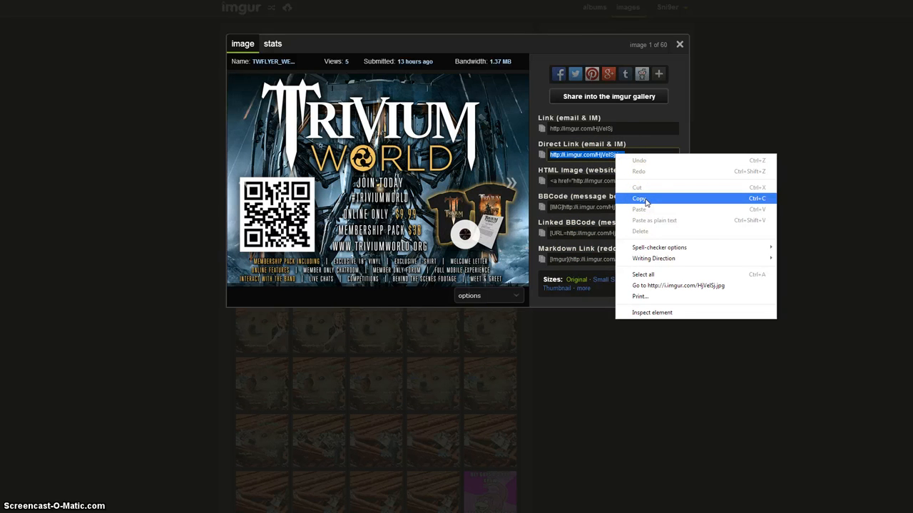
pyautogui.click(639, 198)
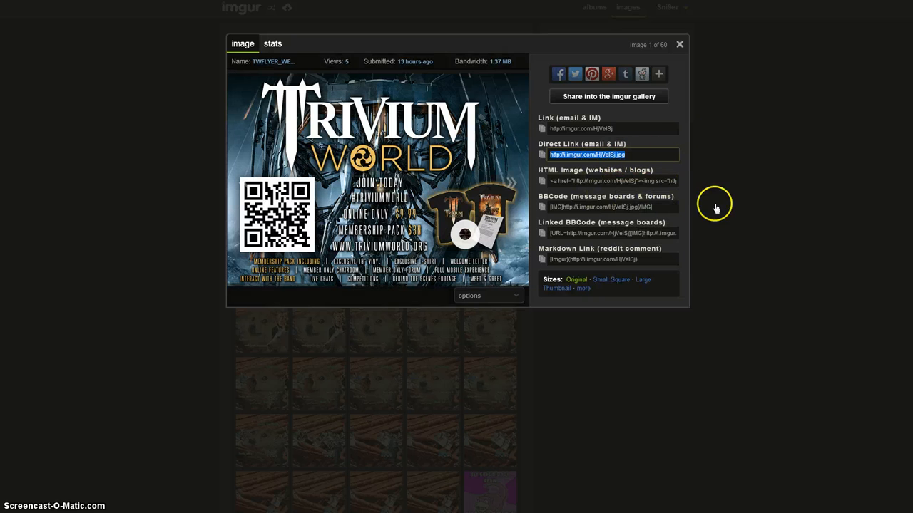
pyautogui.moveTo(629, 235)
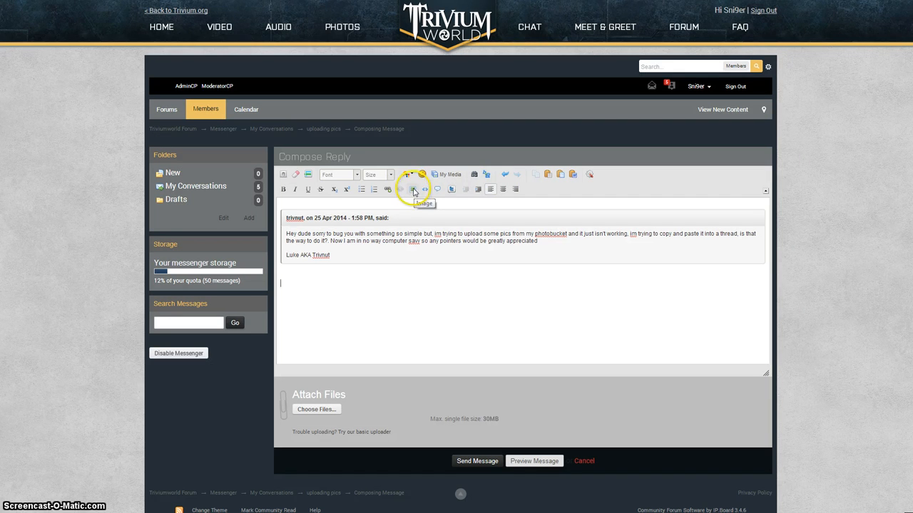
# - Embed the Imgur direct link as an image below the quoted message
pyautogui.click(412, 188)
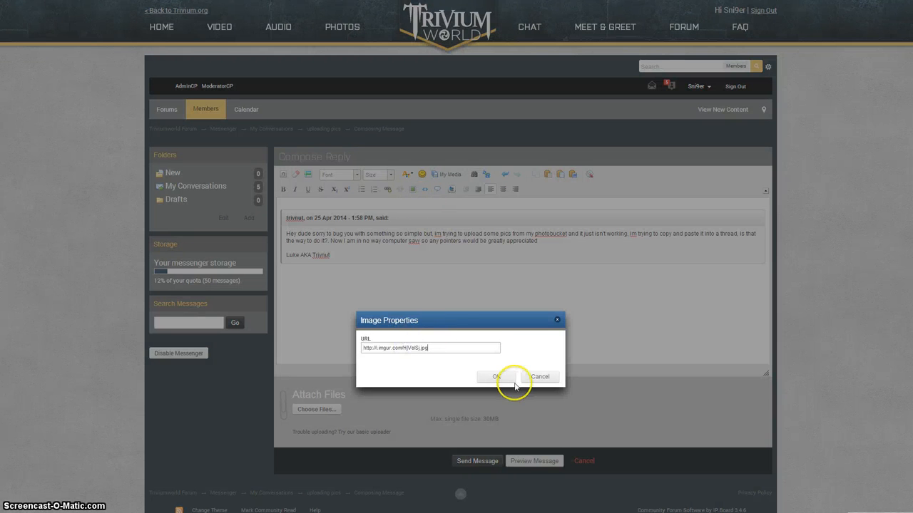
pyautogui.click(496, 377)
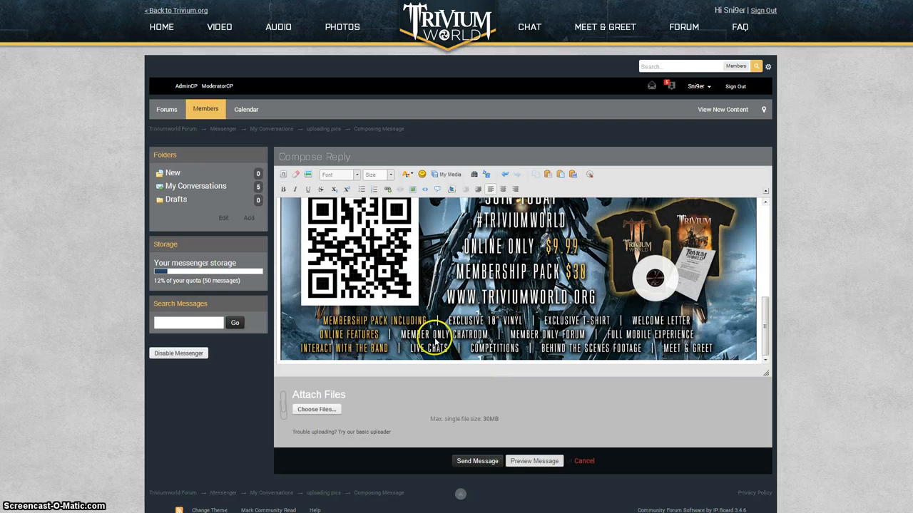
pyautogui.moveTo(454, 240)
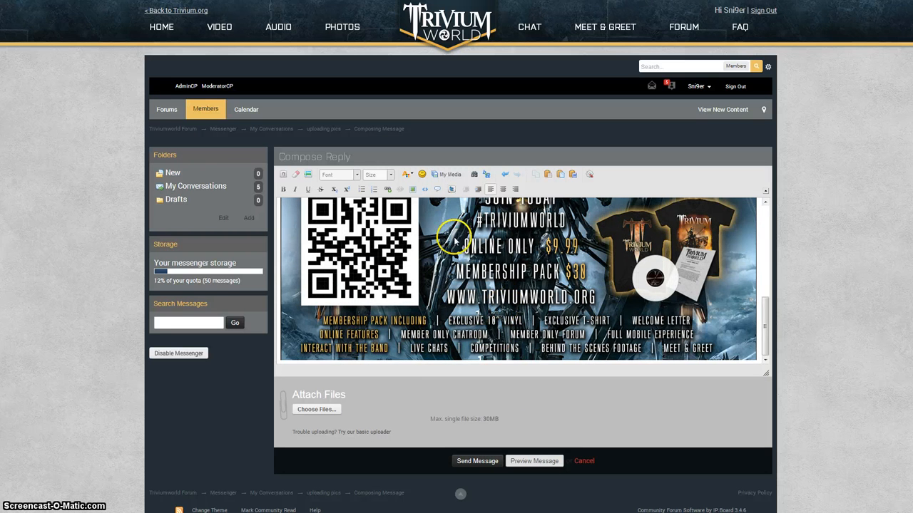